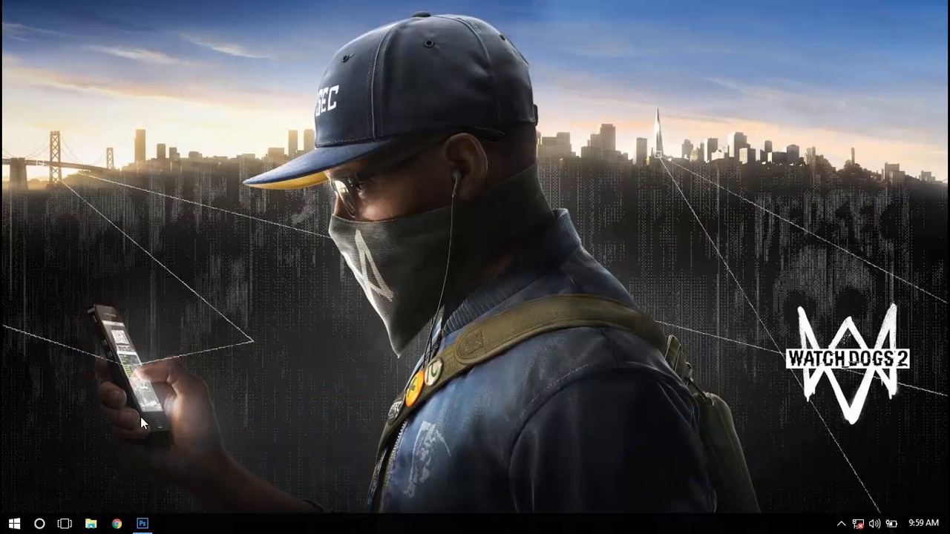
# Bring Photoshop forward and check the pointing-hands document before returning to the portrait.
pyautogui.click(141, 525)
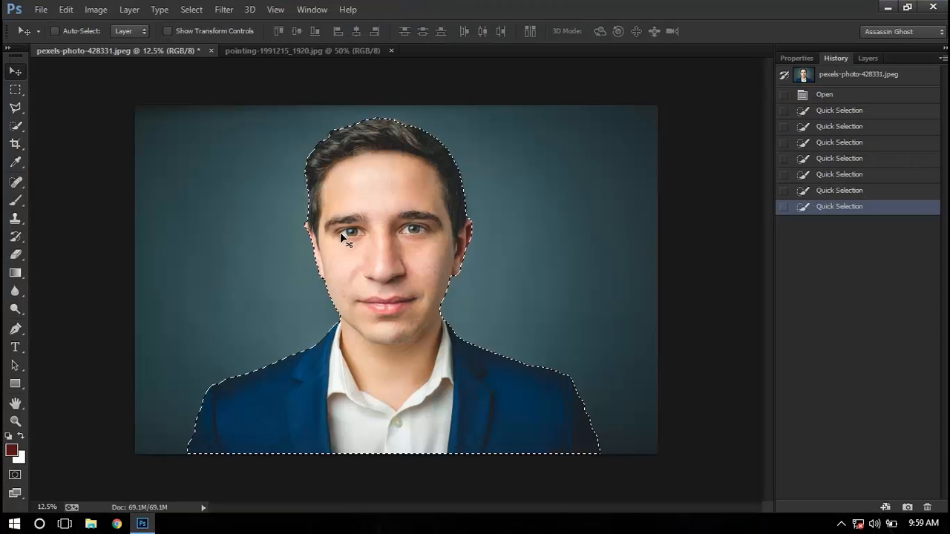
pyautogui.click(303, 51)
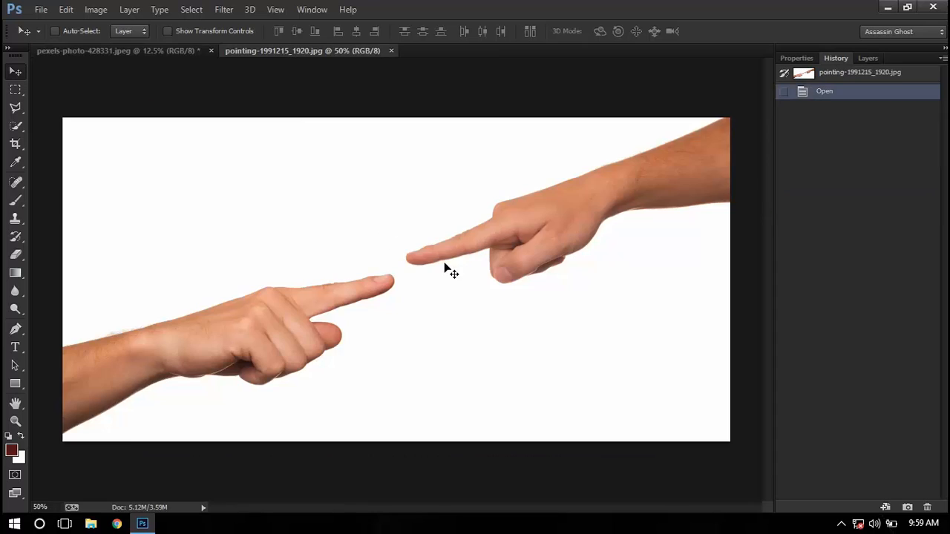
pyautogui.moveTo(457, 264)
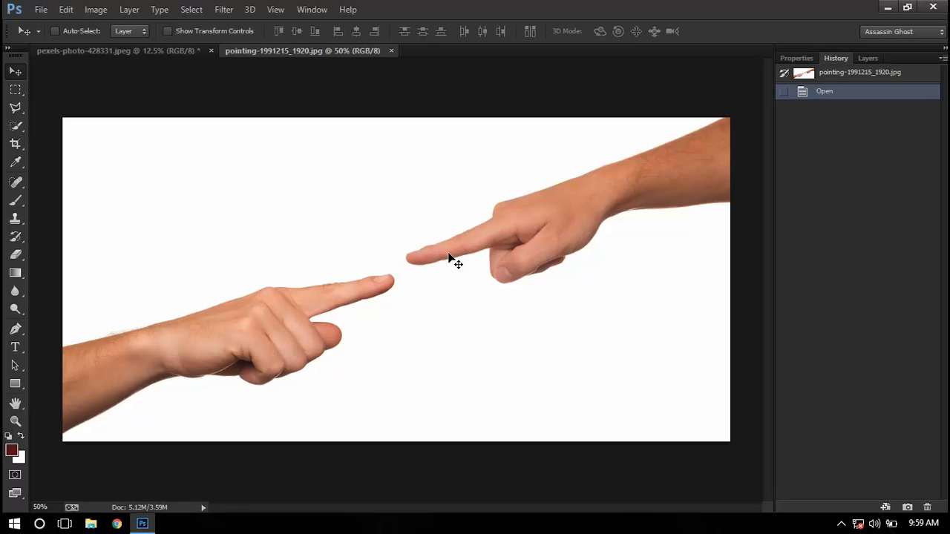
pyautogui.click(115, 50)
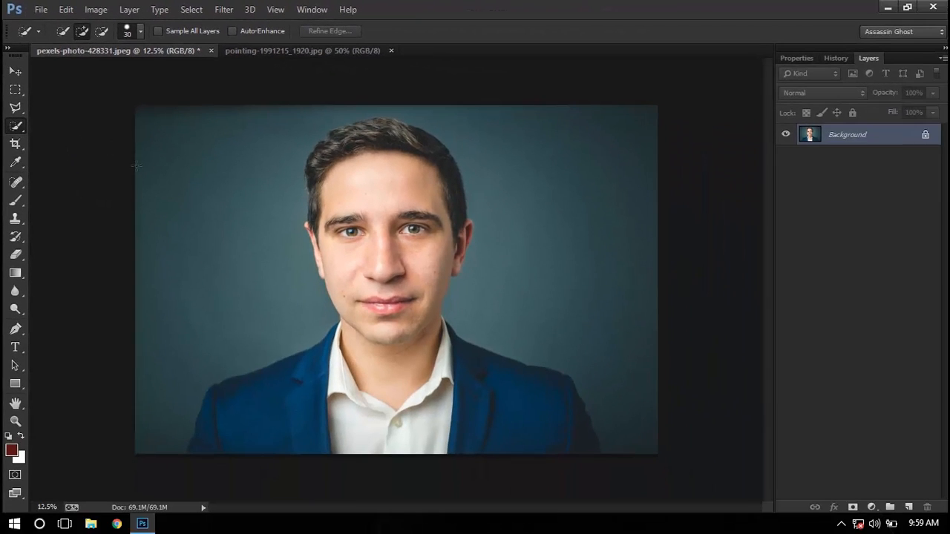
pyautogui.moveTo(65, 128)
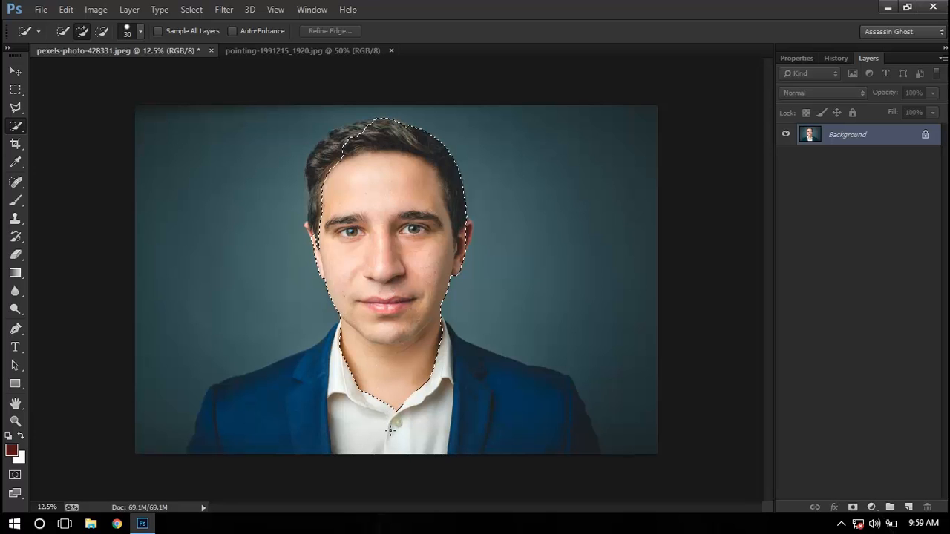
# Brush the Quick Selection over the man's face, hair and suit until he is fully outlined.
pyautogui.click(389, 434)
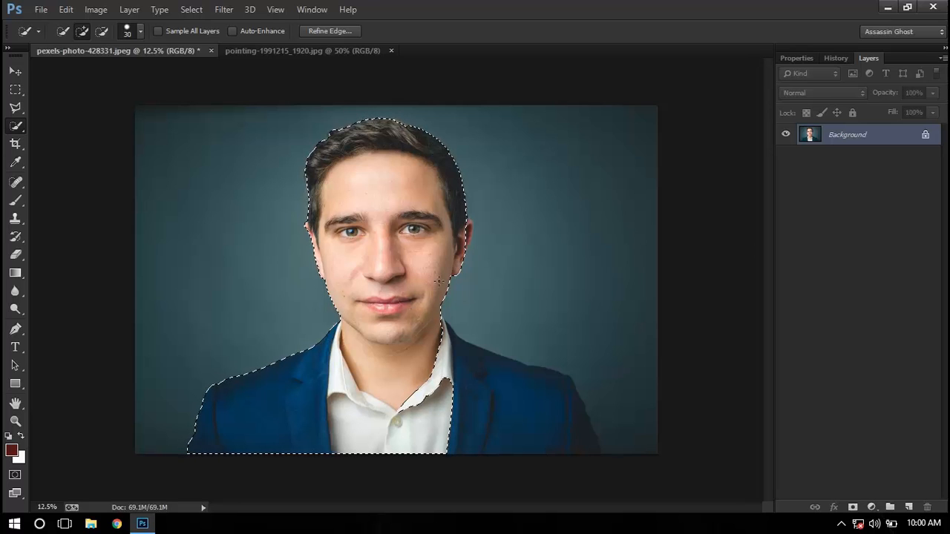
pyautogui.click(463, 231)
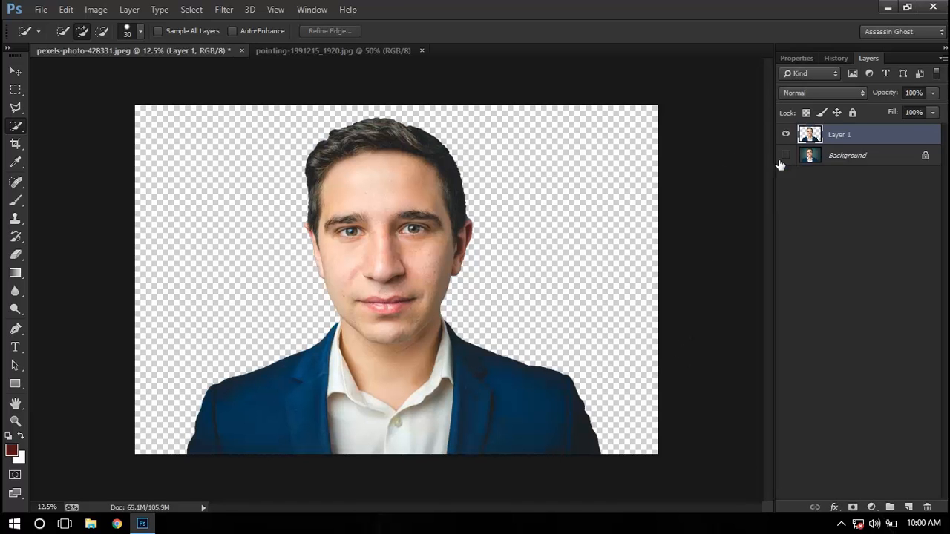
# Hide the Background layer and rename the cut-out layer Man above the white fill layer.
pyautogui.click(785, 155)
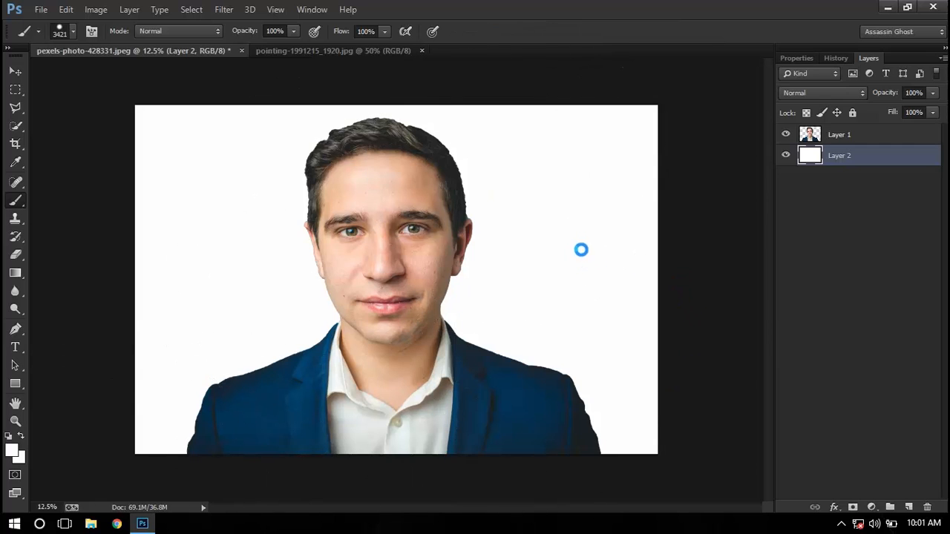
pyautogui.click(840, 133)
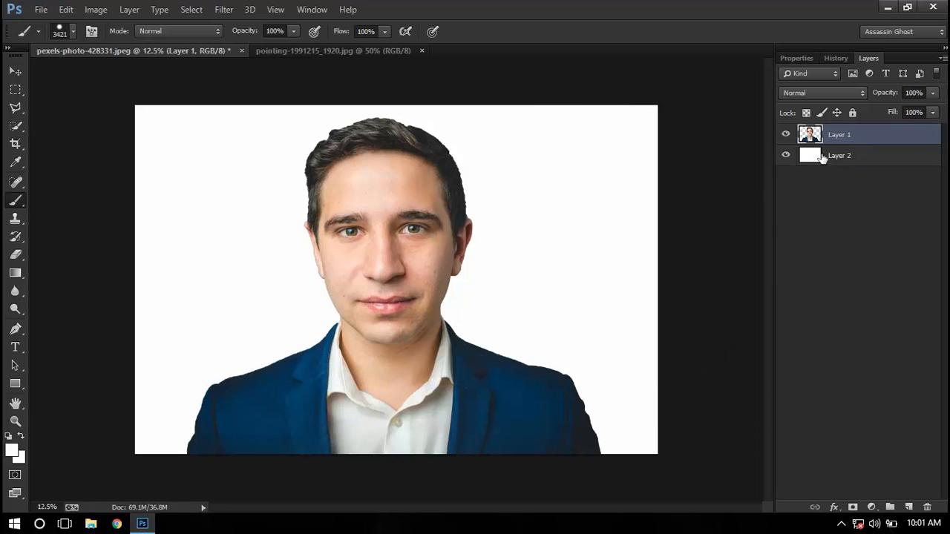
pyautogui.doubleClick(839, 133)
pyautogui.write('Man')
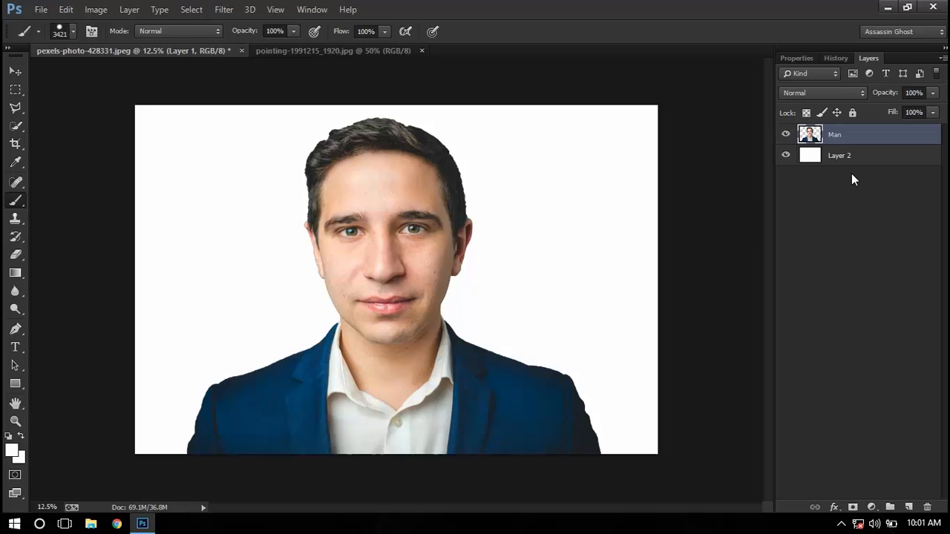
pyautogui.doubleClick(840, 156)
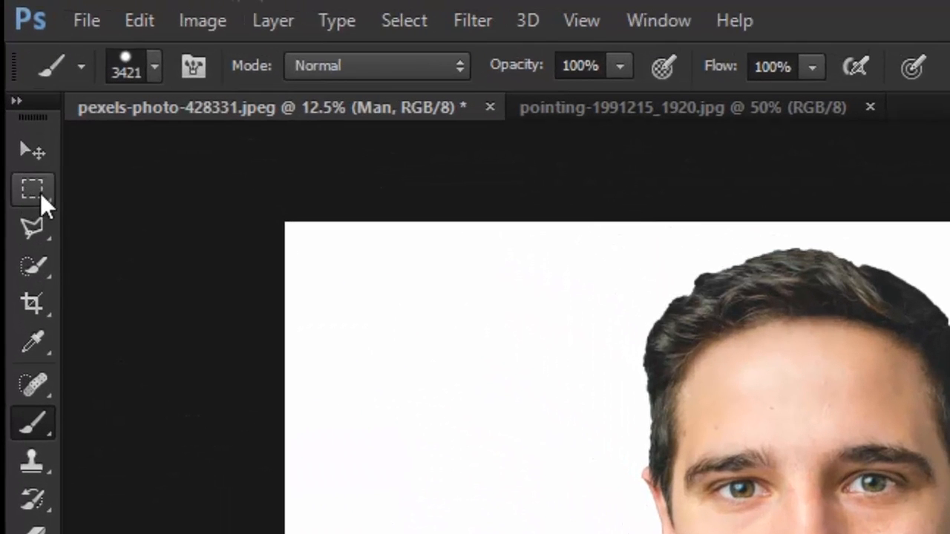
# Select a rectangular strip across the eyes, adjust its width, and cut it to a new layer.
pyautogui.rightClick(32, 190)
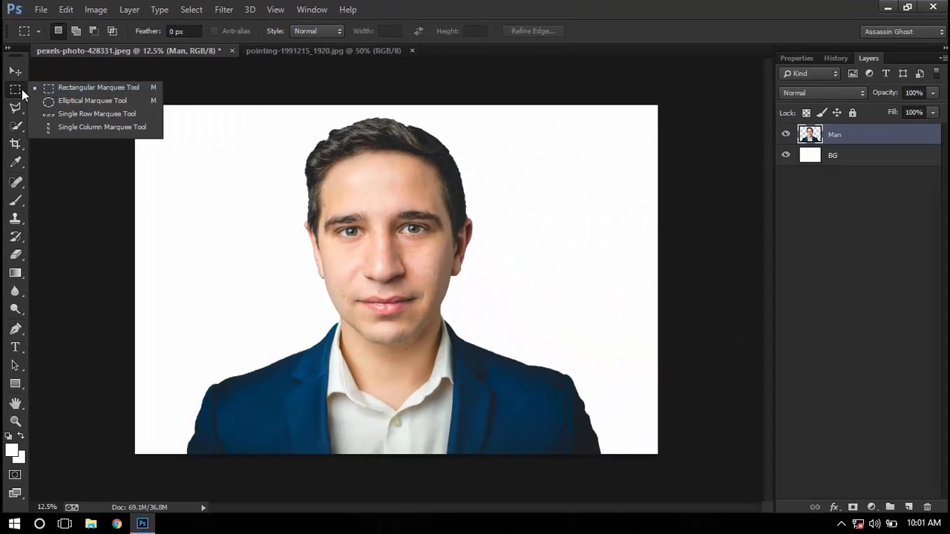
pyautogui.moveTo(98, 86)
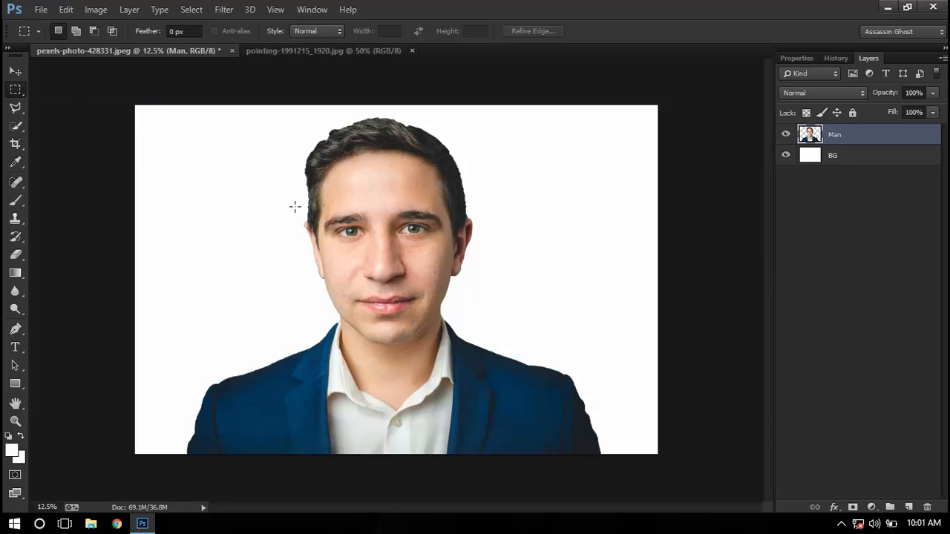
pyautogui.moveTo(295, 207); pyautogui.dragTo(477, 246)
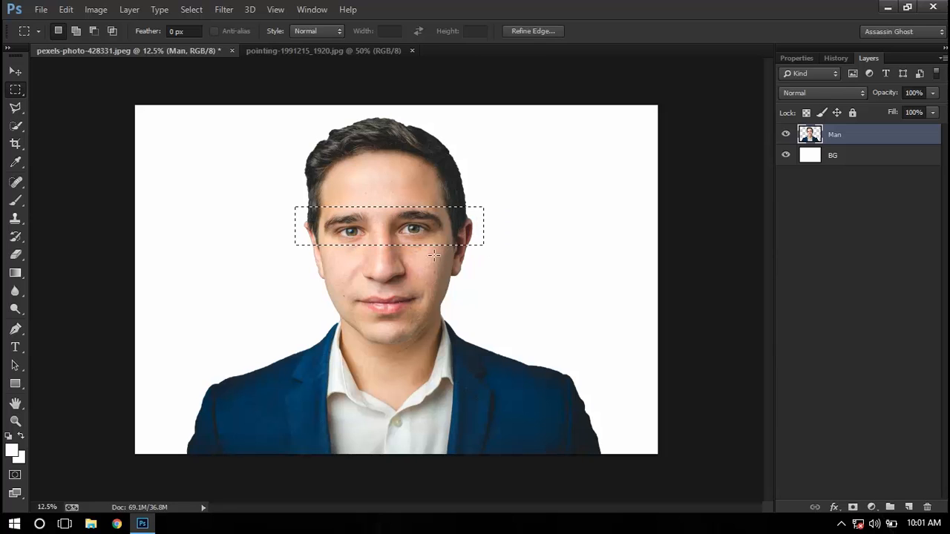
pyautogui.rightClick(401, 219)
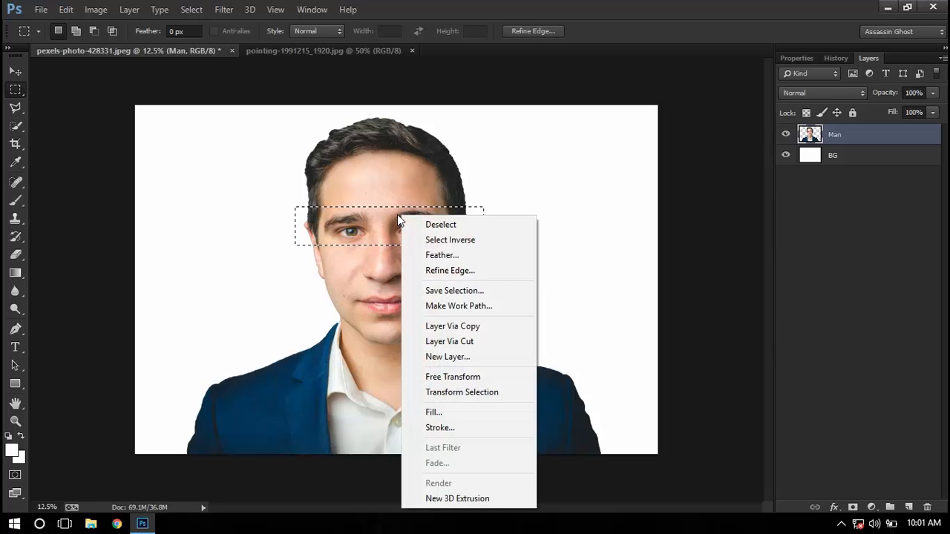
pyautogui.click(453, 377)
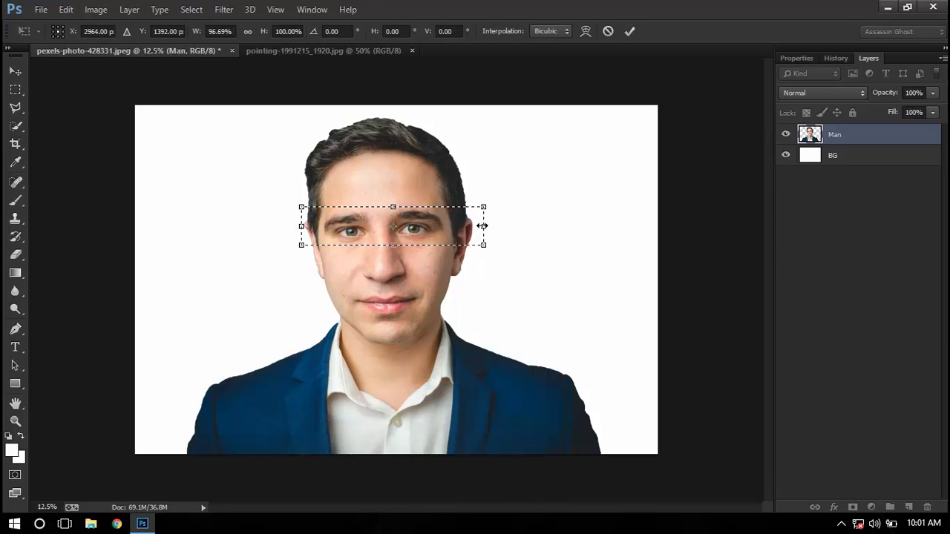
pyautogui.moveTo(483, 225); pyautogui.dragTo(477, 226)
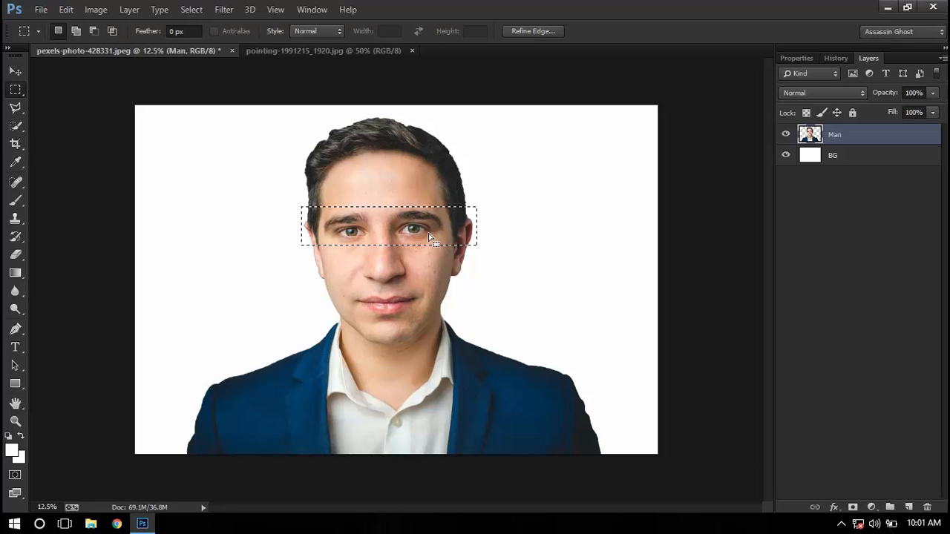
pyautogui.rightClick(428, 236)
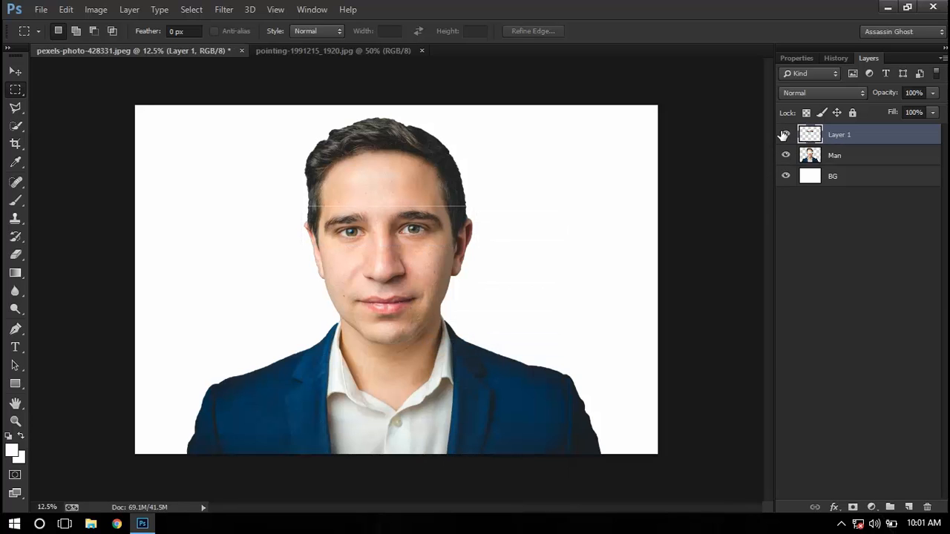
# Check the eye strip against the hidden Man layer and rename its layer TOP.
pyautogui.click(785, 156)
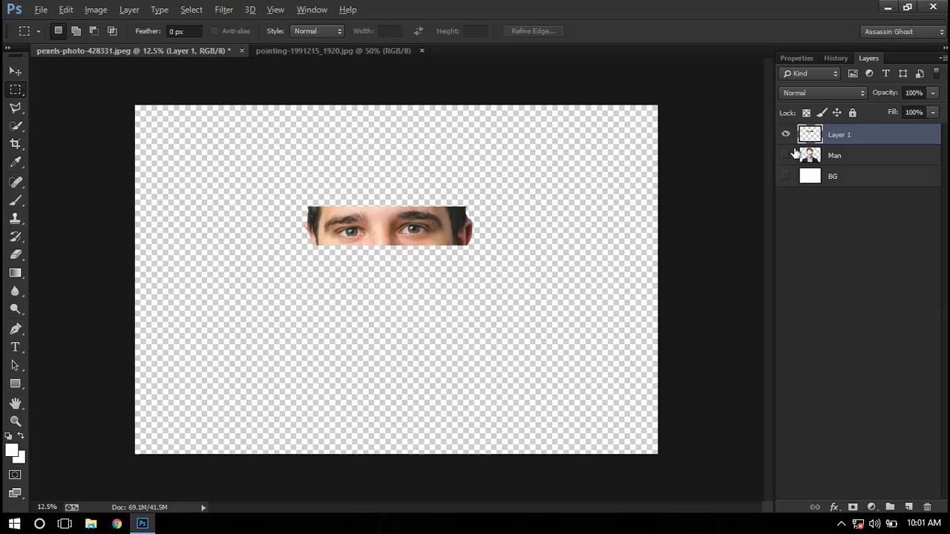
pyautogui.click(785, 155)
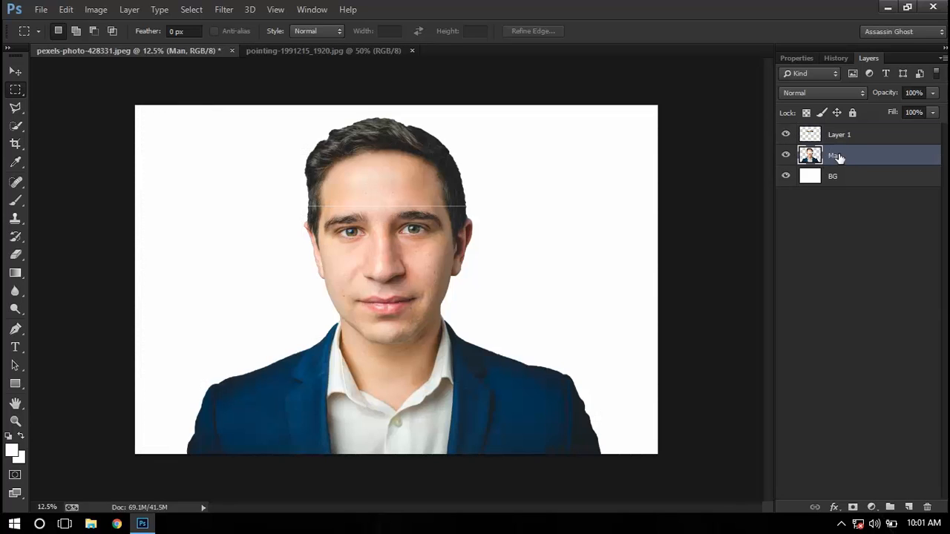
pyautogui.doubleClick(839, 134)
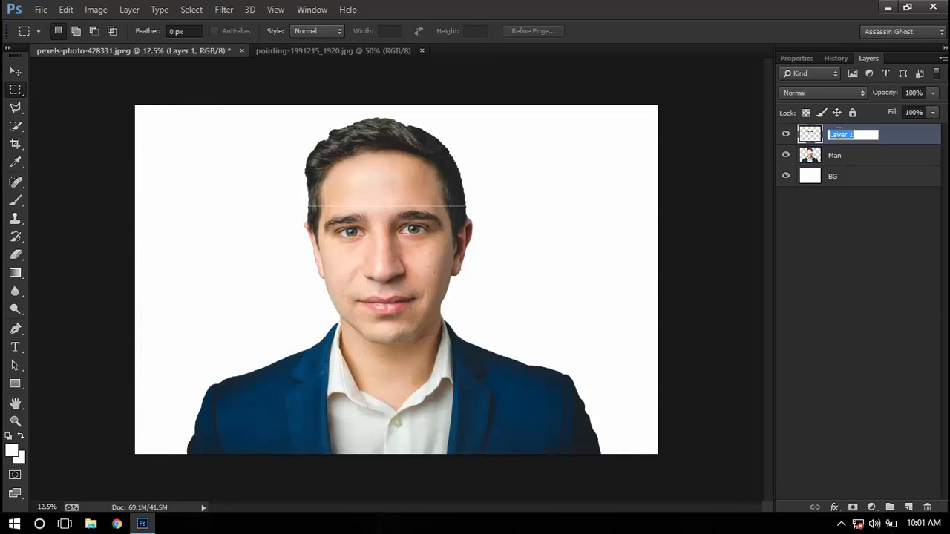
pyautogui.write('TC')
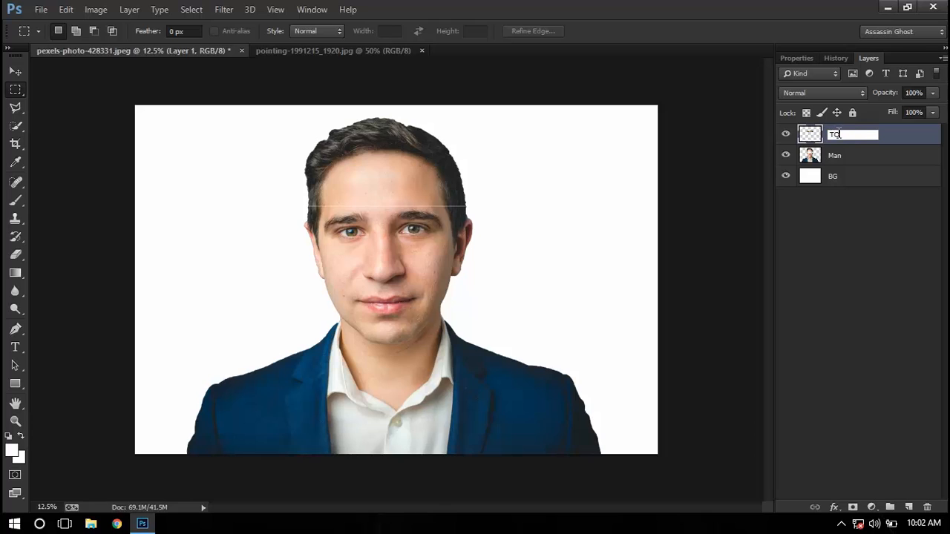
pyautogui.press('Return')
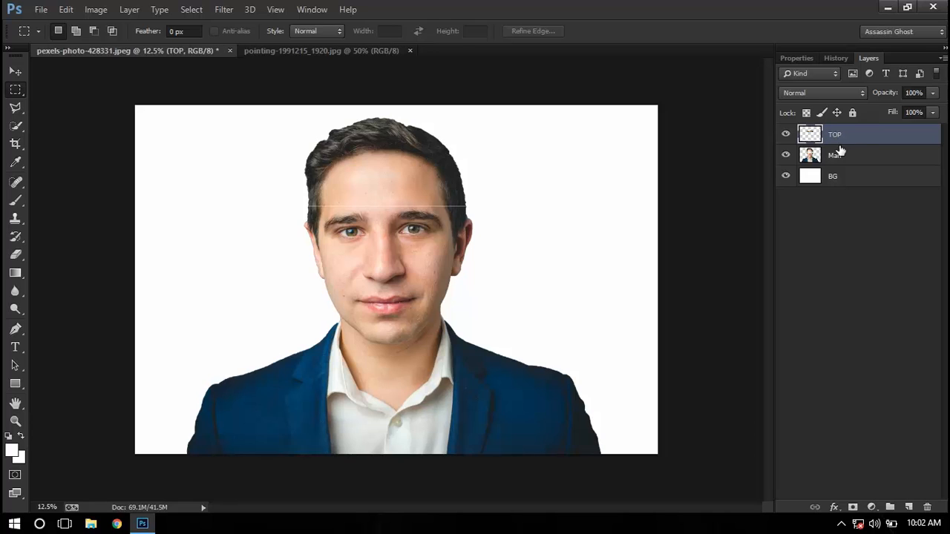
# On the Man layer, cut a nose-and-mouth strip via Layer Via Cut and name it BOTTOM.
pyautogui.click(834, 156)
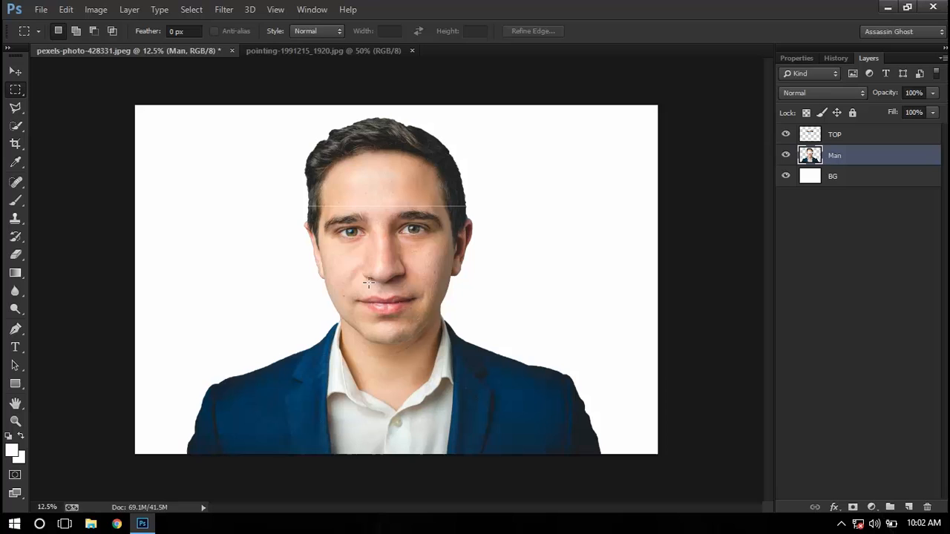
pyautogui.moveTo(314, 285); pyautogui.dragTo(433, 310)
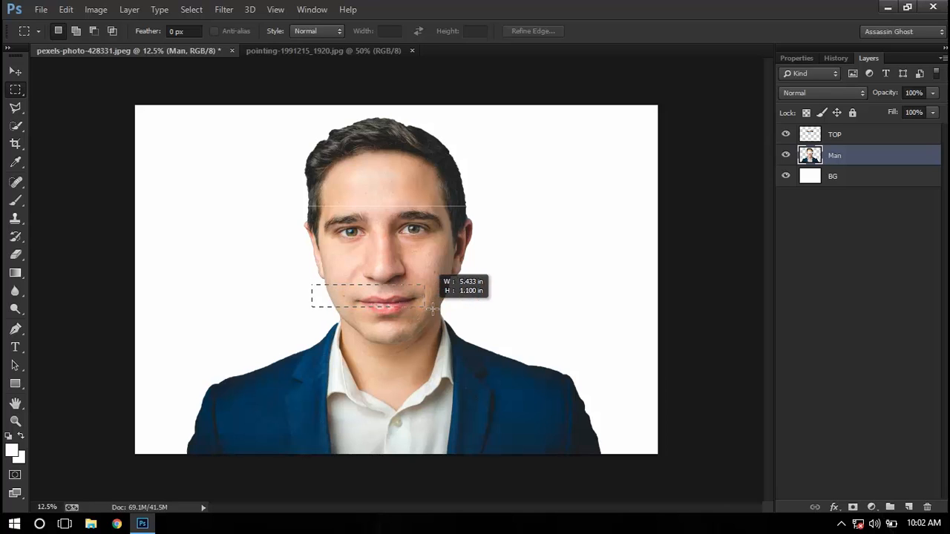
pyautogui.moveTo(434, 310); pyautogui.dragTo(458, 319)
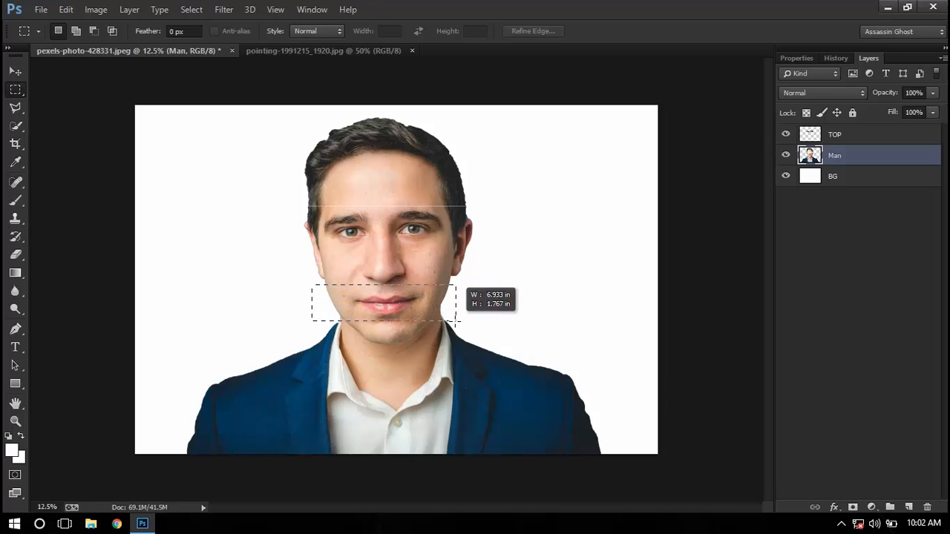
pyautogui.rightClick(383, 304)
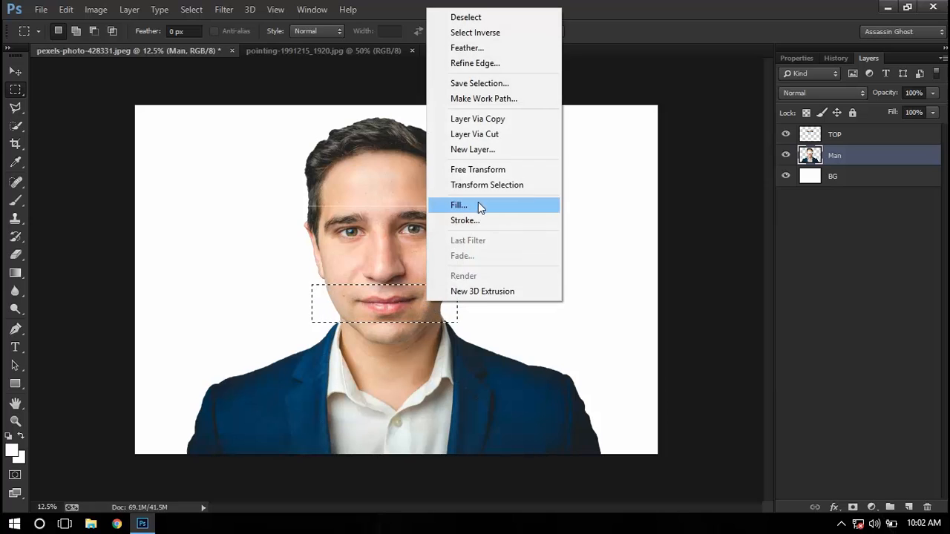
pyautogui.click(477, 169)
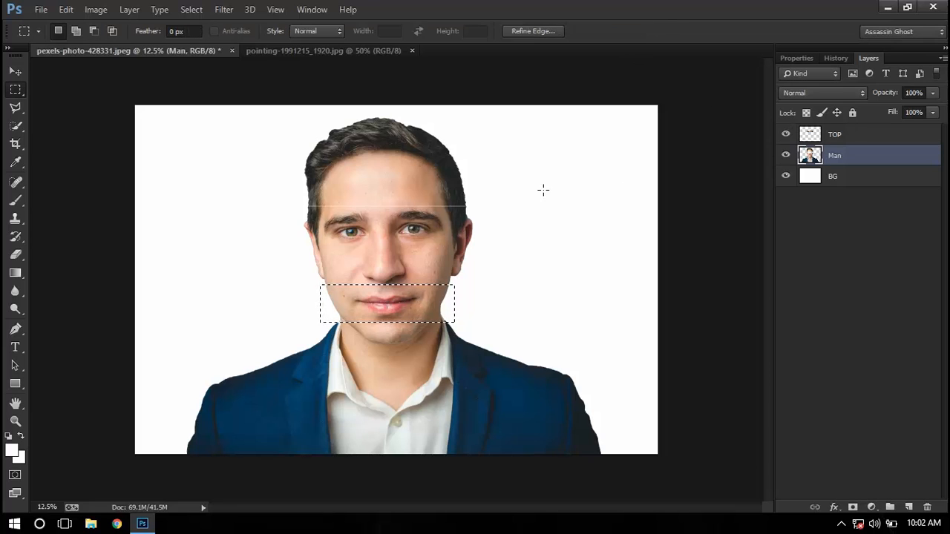
pyautogui.rightClick(386, 305)
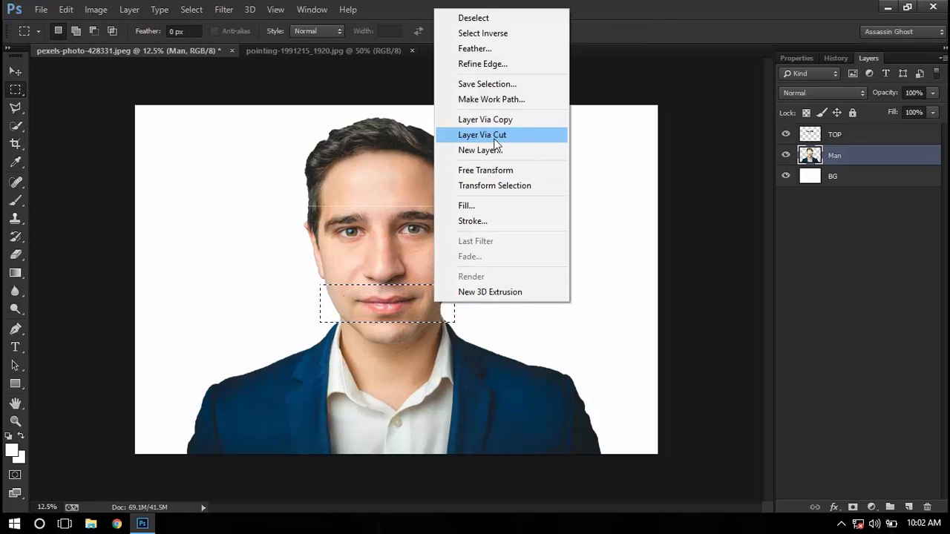
pyautogui.click(481, 134)
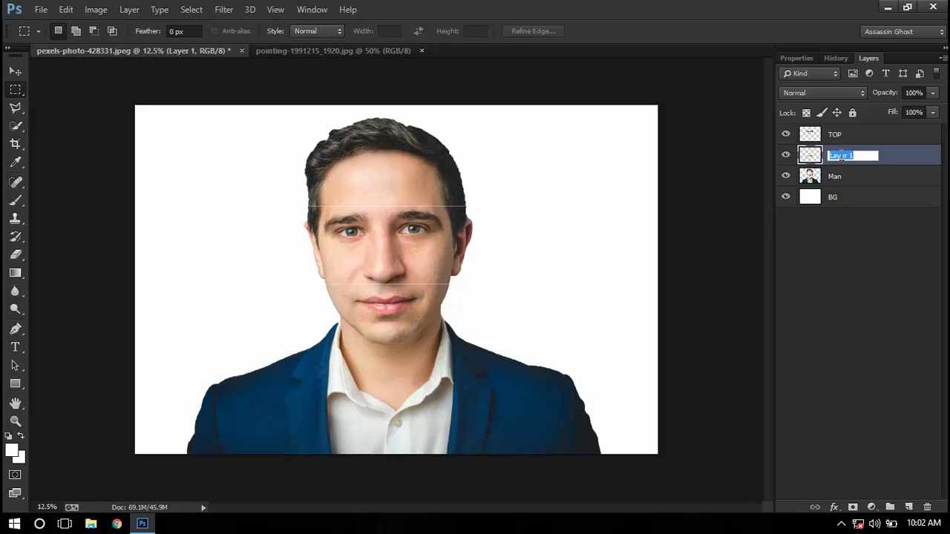
pyautogui.write('BOTTOM')
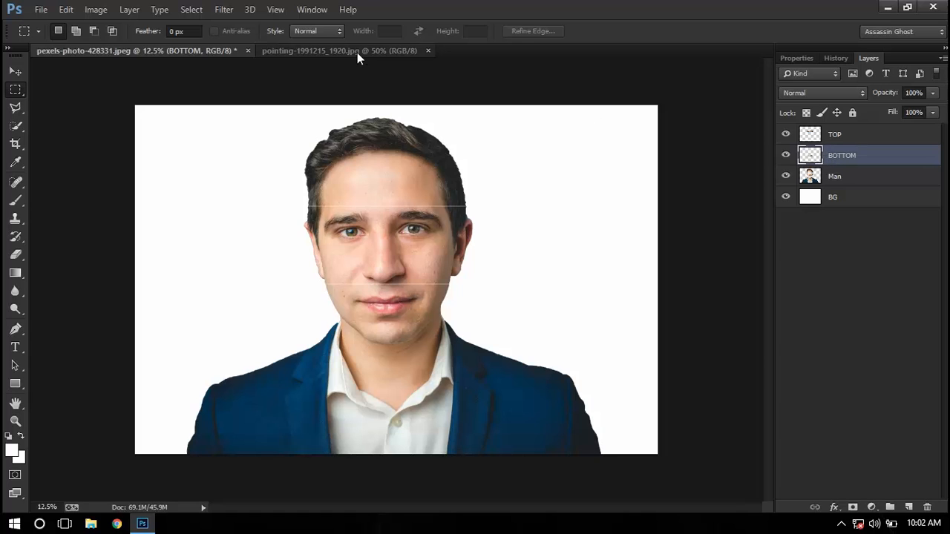
# In the hands photo, copy the lower-left hand via Layer Via Copy and carry it to the portrait.
pyautogui.click(341, 50)
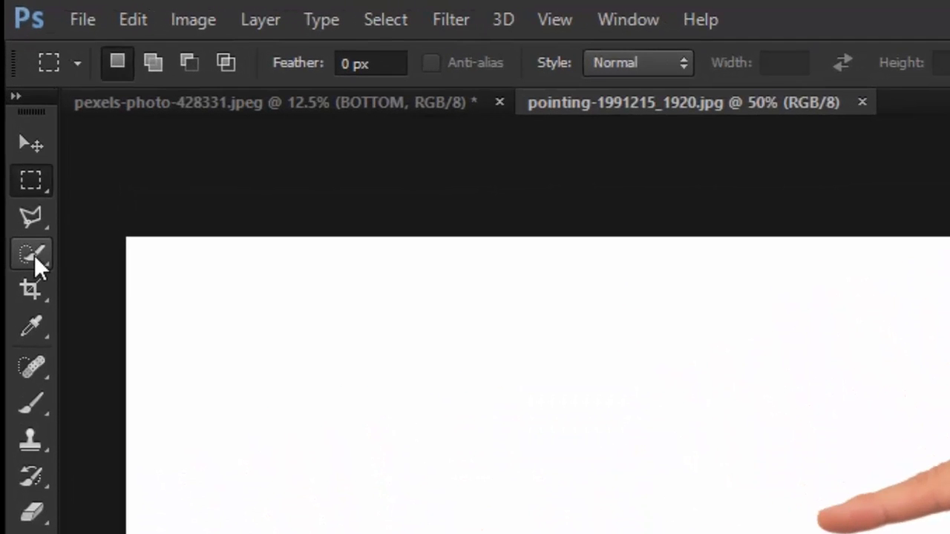
pyautogui.rightClick(32, 254)
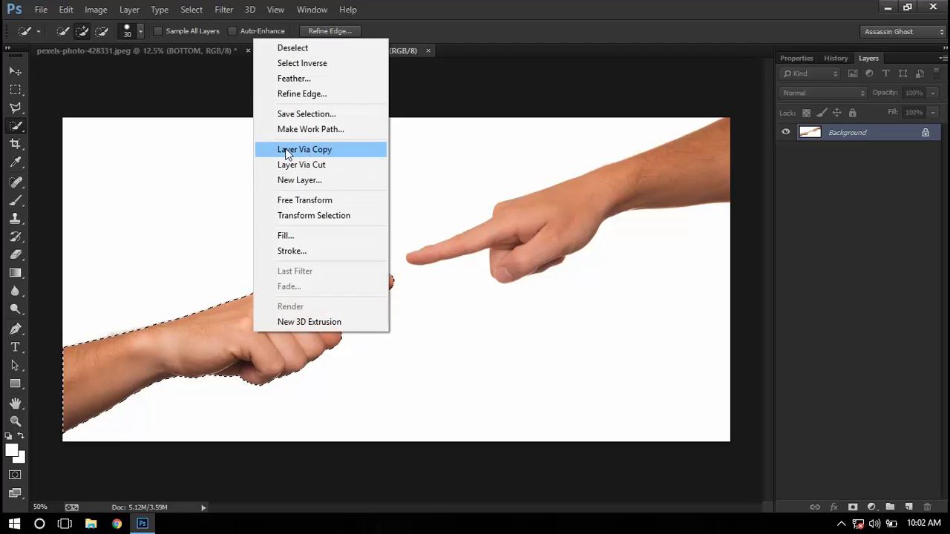
pyautogui.click(304, 148)
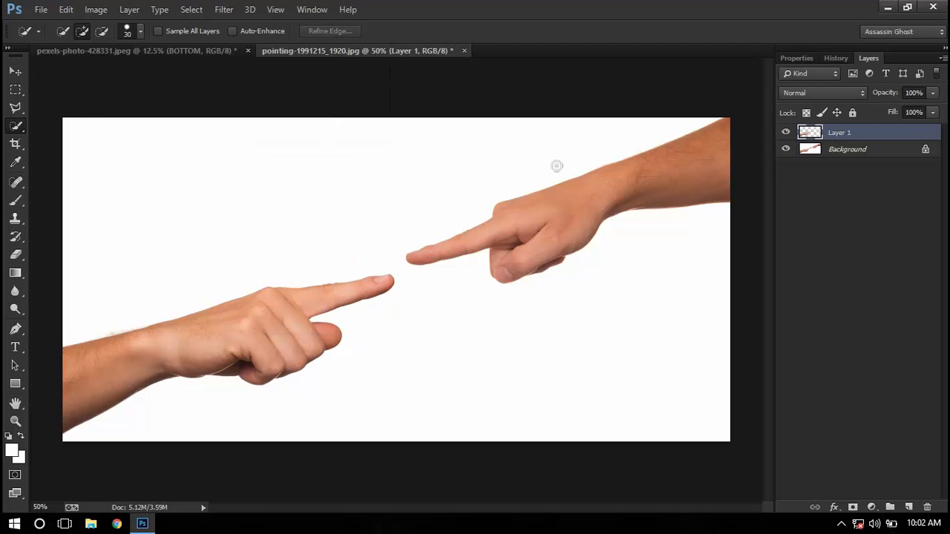
pyautogui.click(15, 71)
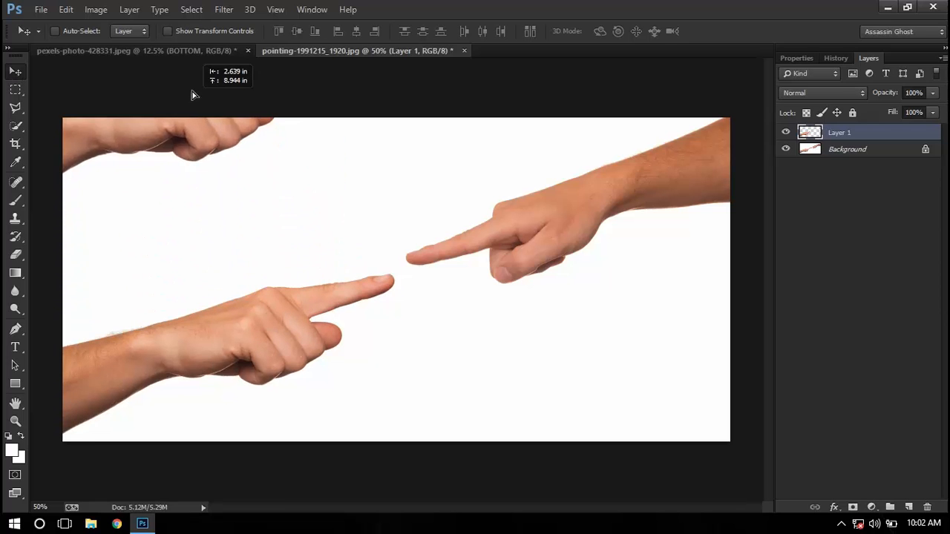
pyautogui.click(136, 50)
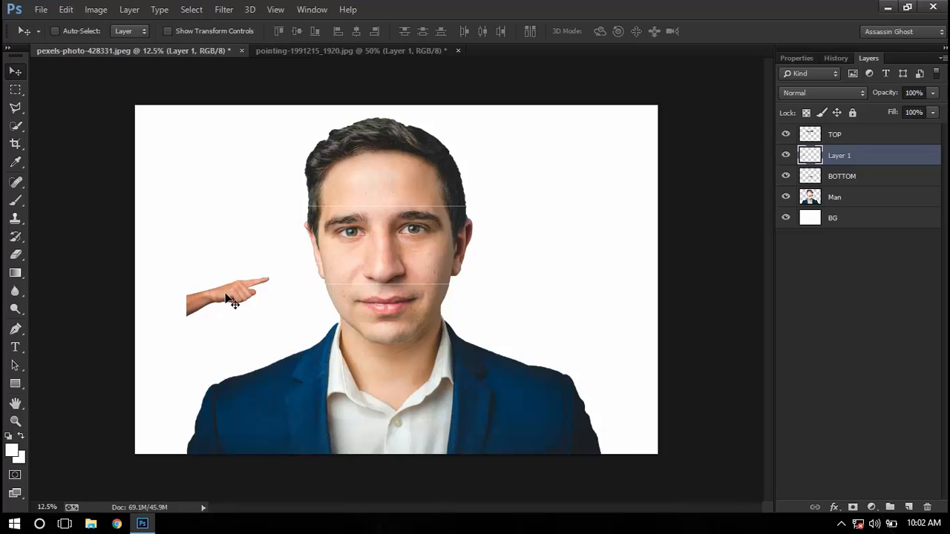
# Rename the pasted hand layer LEFT.
pyautogui.doubleClick(838, 156)
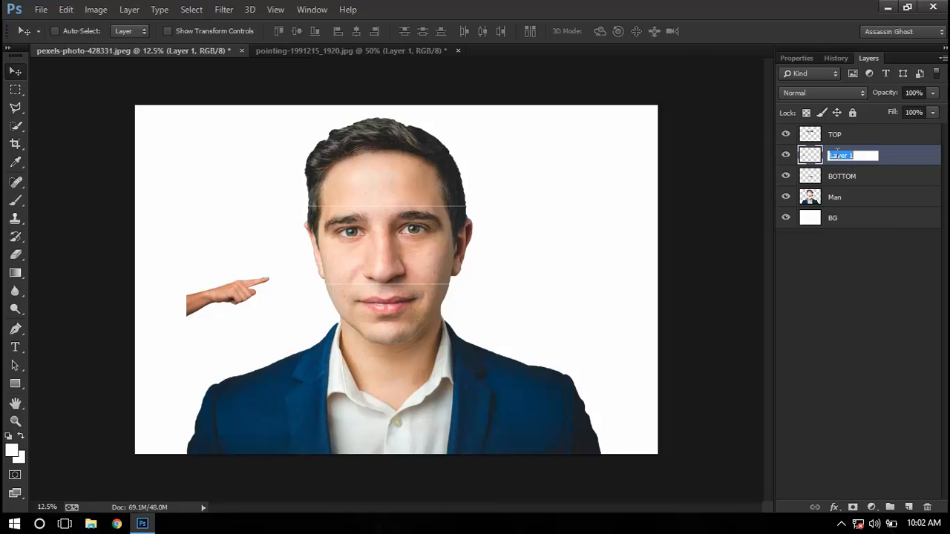
pyautogui.write('LEFT')
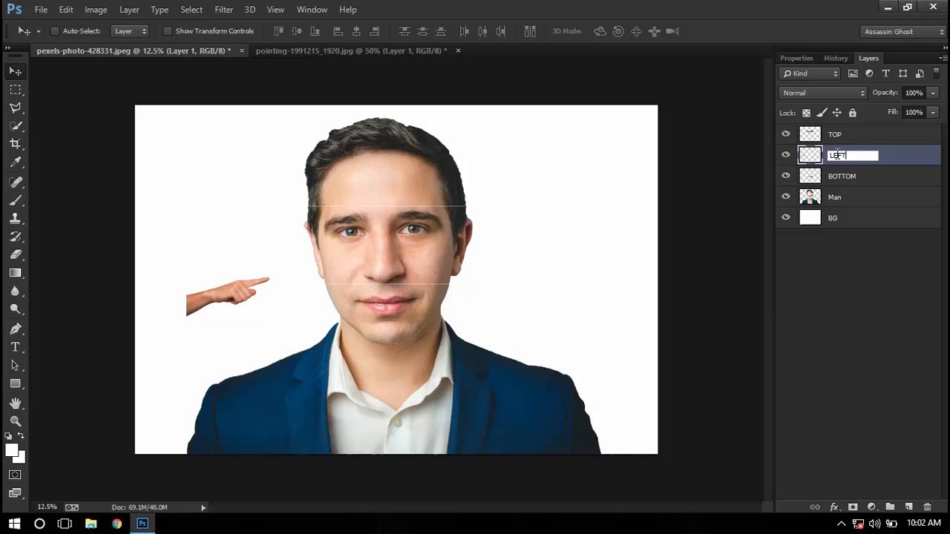
pyautogui.press('Return')
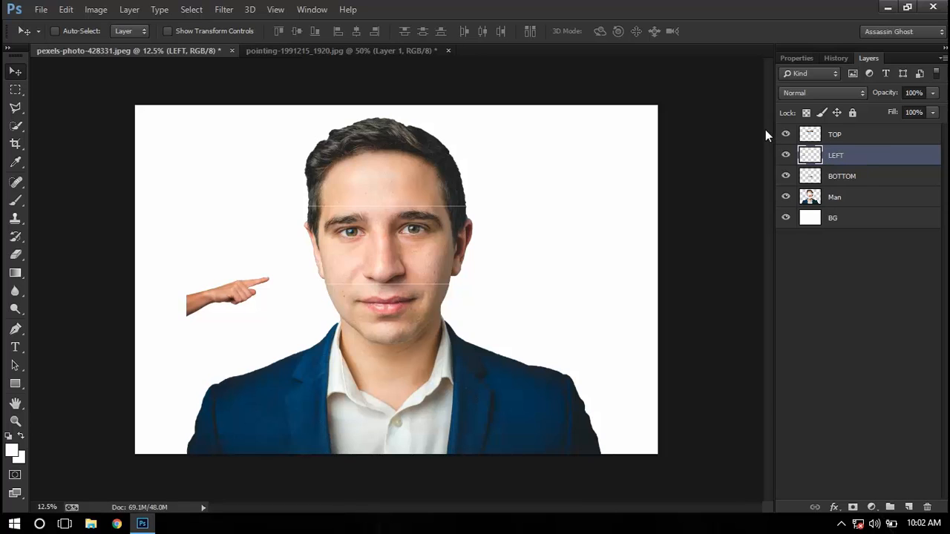
pyautogui.moveTo(671, 273)
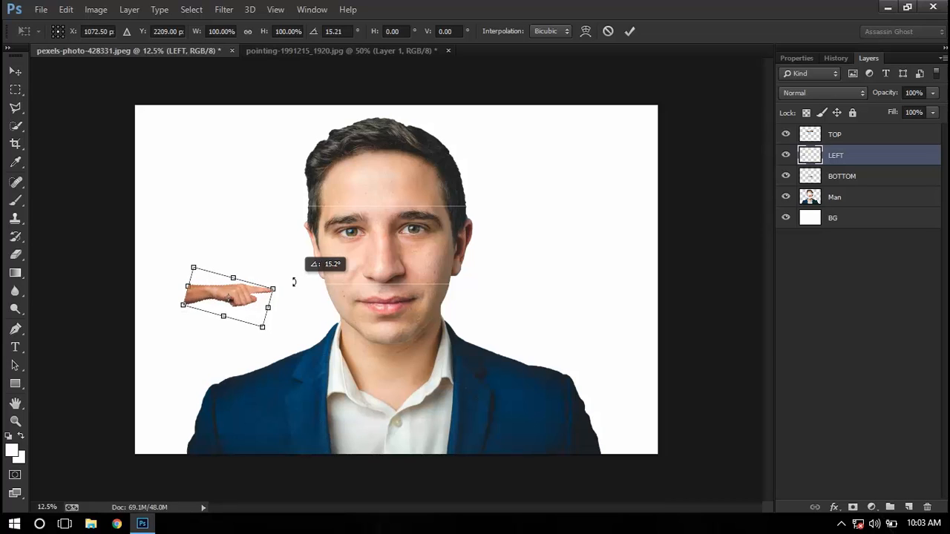
pyautogui.moveTo(275, 288)
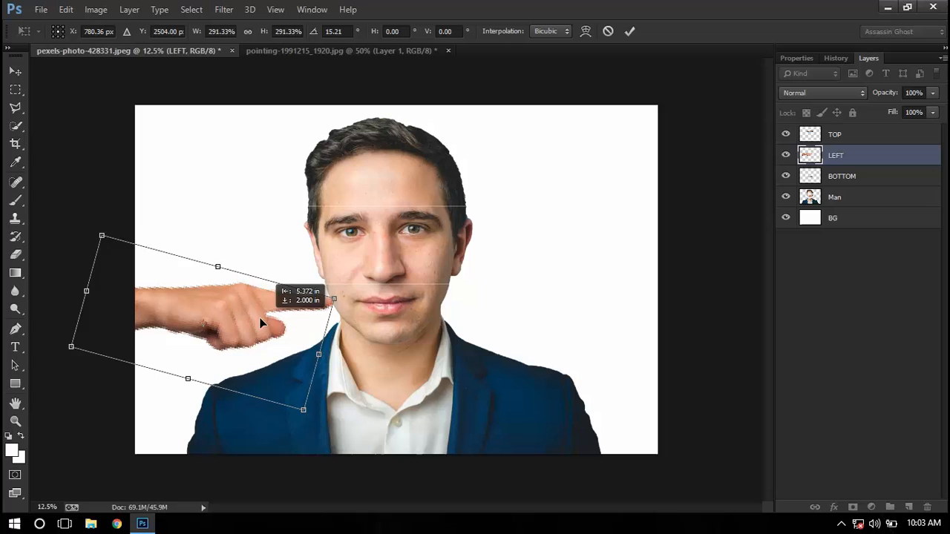
# Move the enlarged, tilted hand so its fingertip meets the lower face and commit the transform.
pyautogui.moveTo(260, 324); pyautogui.dragTo(240, 319)
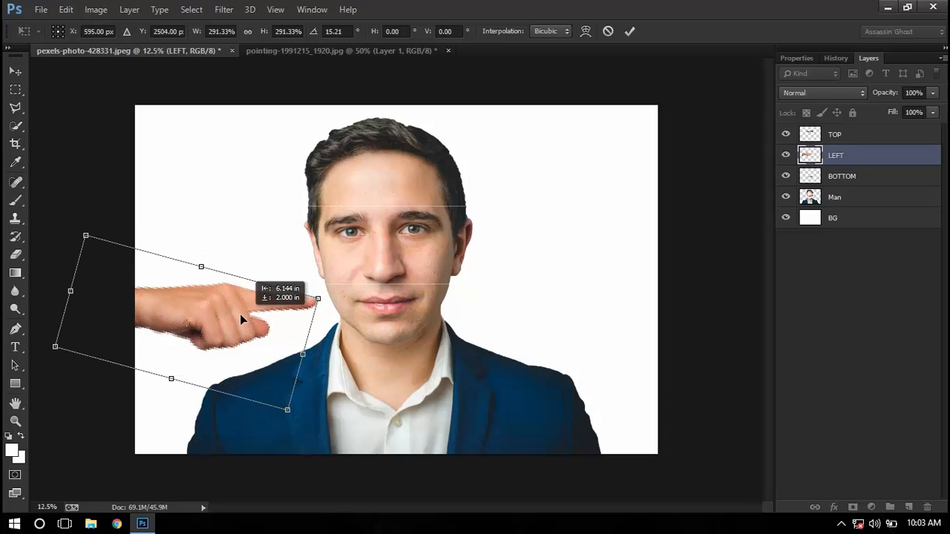
pyautogui.moveTo(241, 319); pyautogui.dragTo(249, 307)
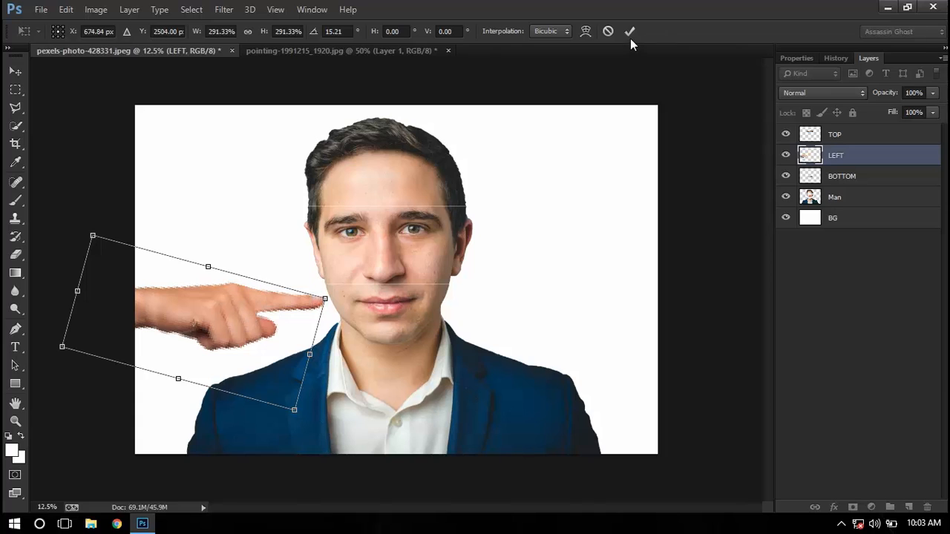
pyautogui.click(630, 31)
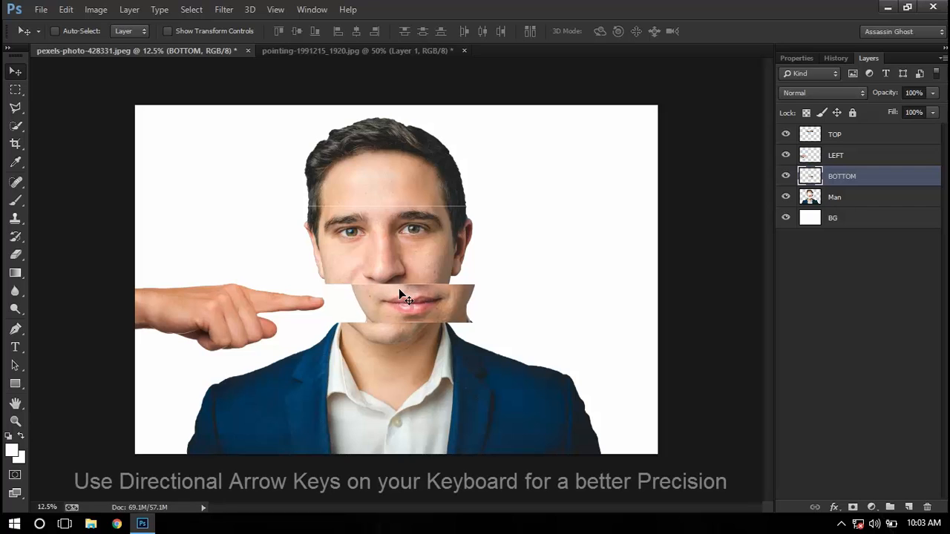
# Nudge the BOTTOM strip against the fingertip, drag the TOP strip right, and return to the hands photo.
pyautogui.press('up')
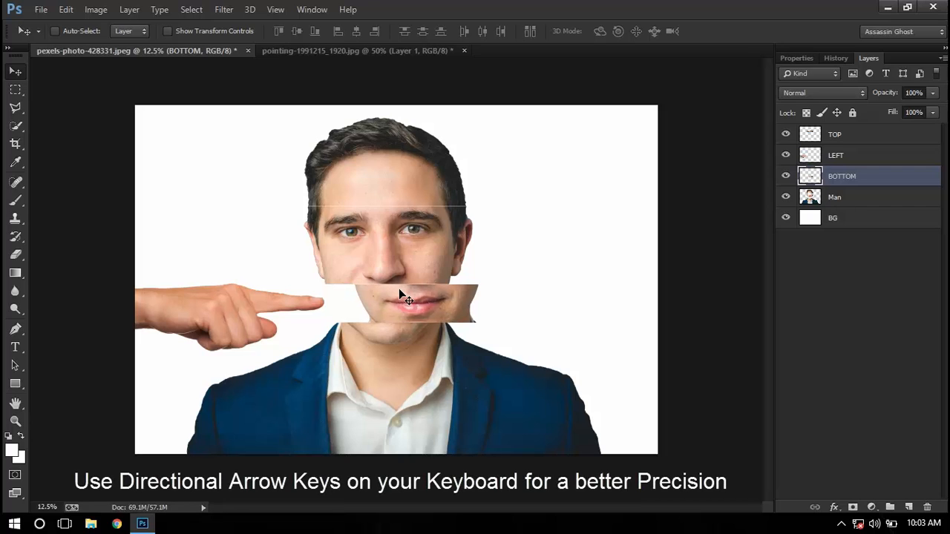
pyautogui.click(835, 155)
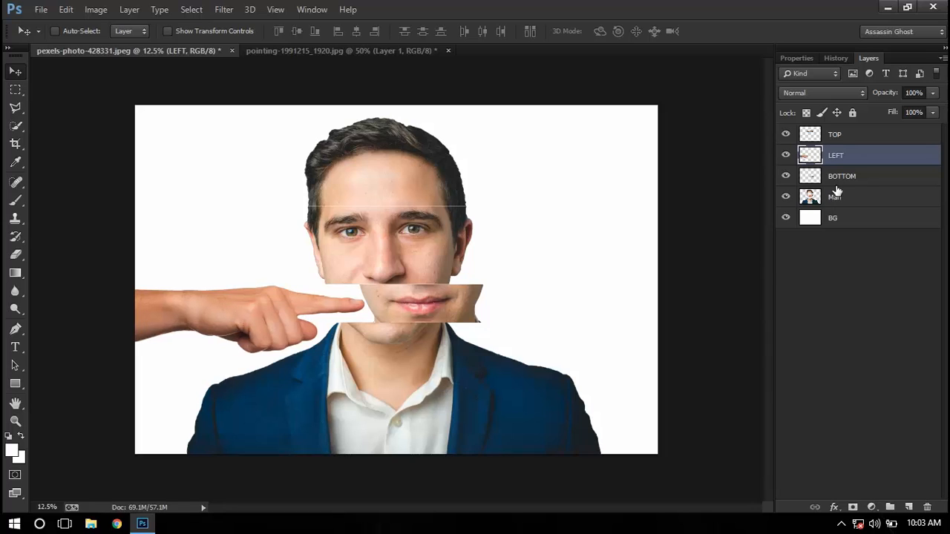
pyautogui.click(834, 133)
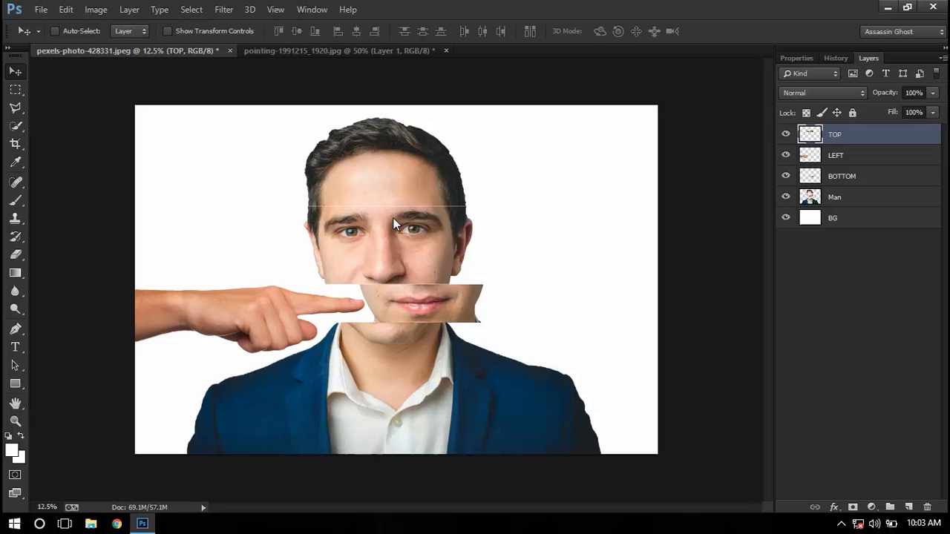
pyautogui.moveTo(393, 223); pyautogui.dragTo(338, 225)
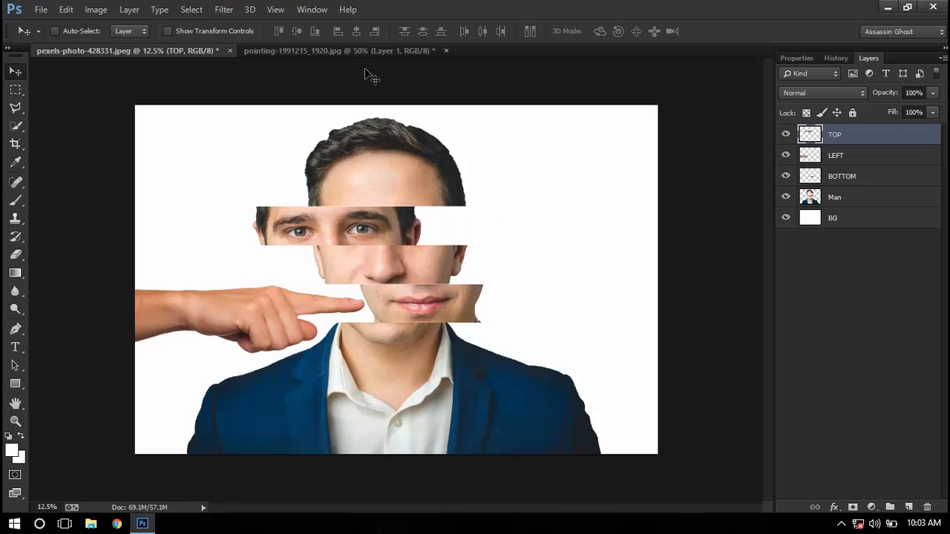
pyautogui.click(342, 50)
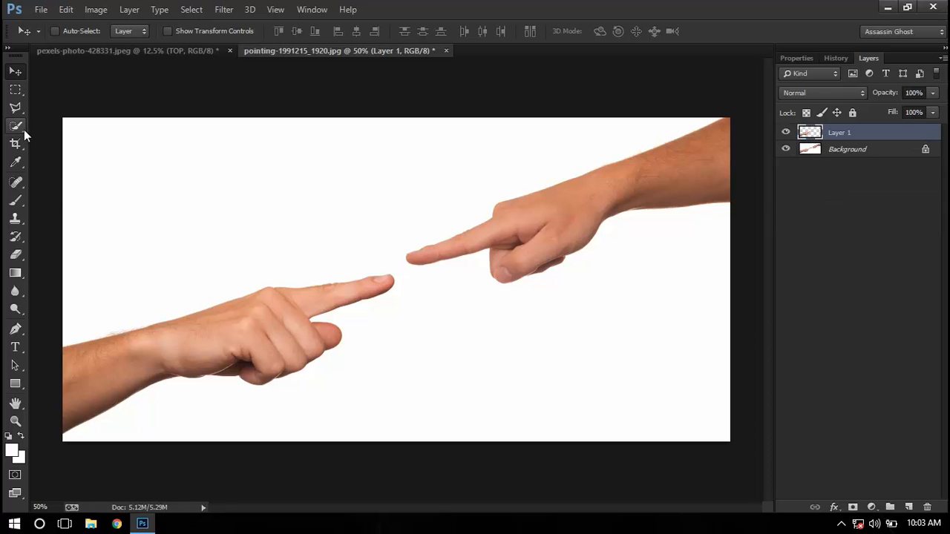
# Copy the upper-right hand to a new layer and place it beside the shifted eye strip in the portrait.
pyautogui.click(845, 148)
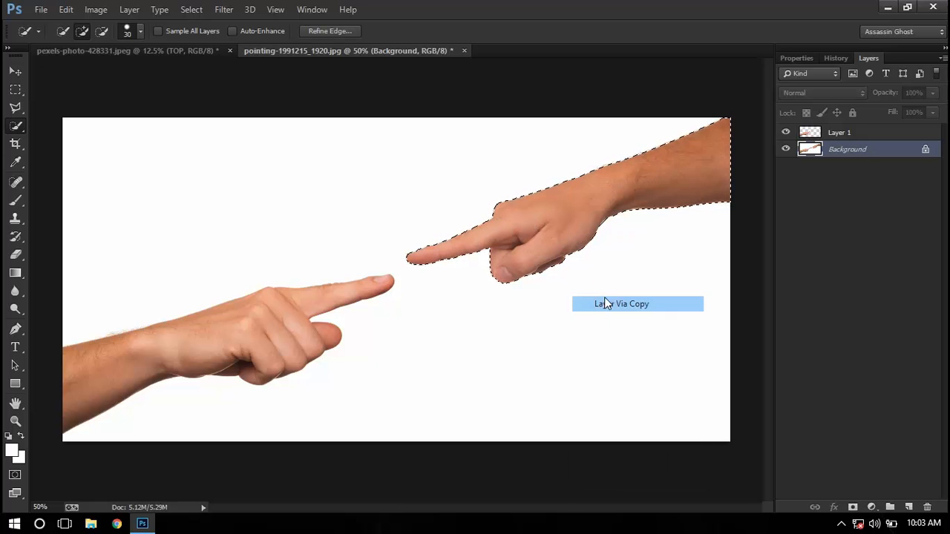
pyautogui.click(621, 303)
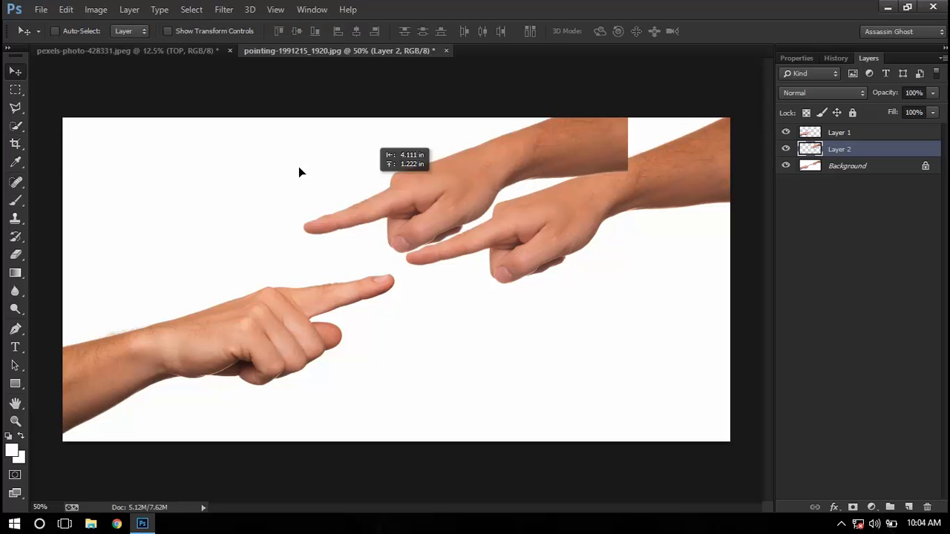
pyautogui.click(130, 50)
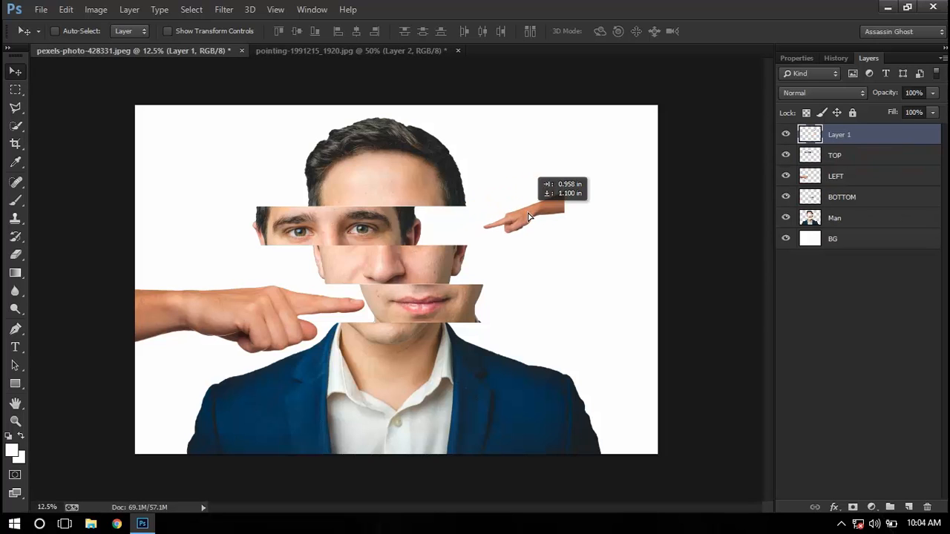
pyautogui.moveTo(526, 215); pyautogui.dragTo(535, 222)
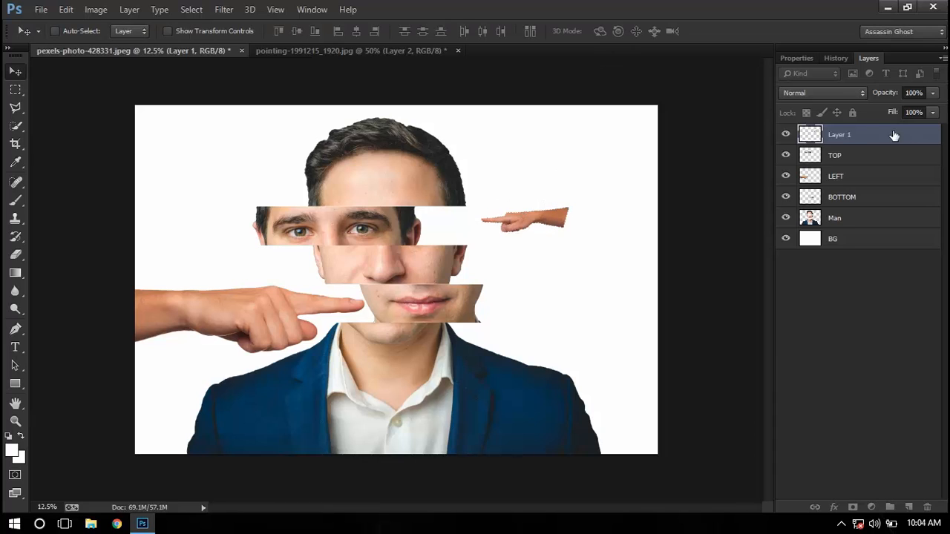
# Rename the new hand layer from Layer 1 to 'RIGHT'.
pyautogui.doubleClick(839, 134)
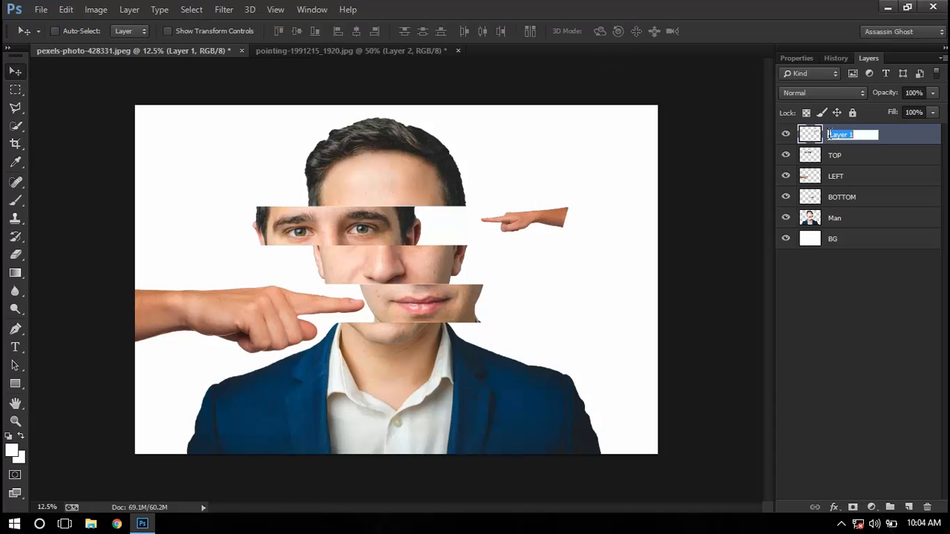
pyautogui.write('RIH')
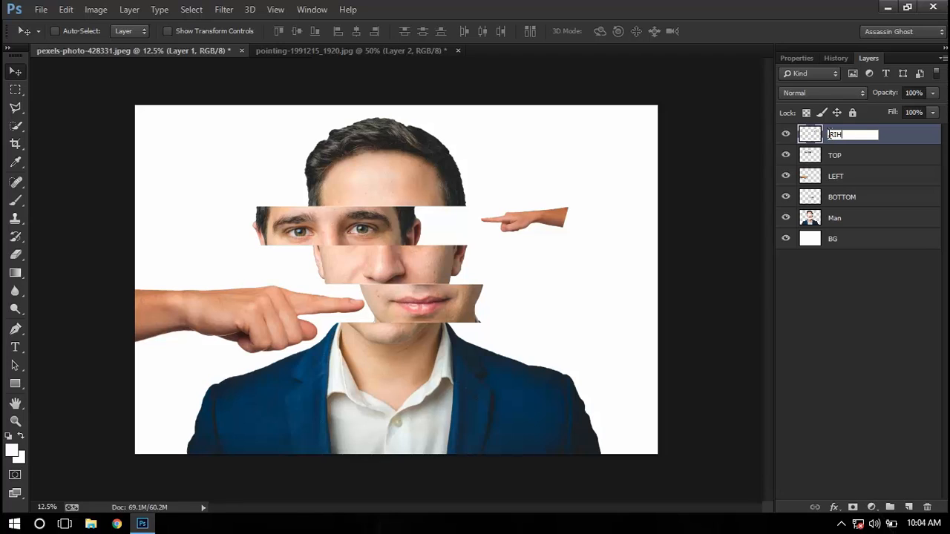
pyautogui.write('RIGHT')
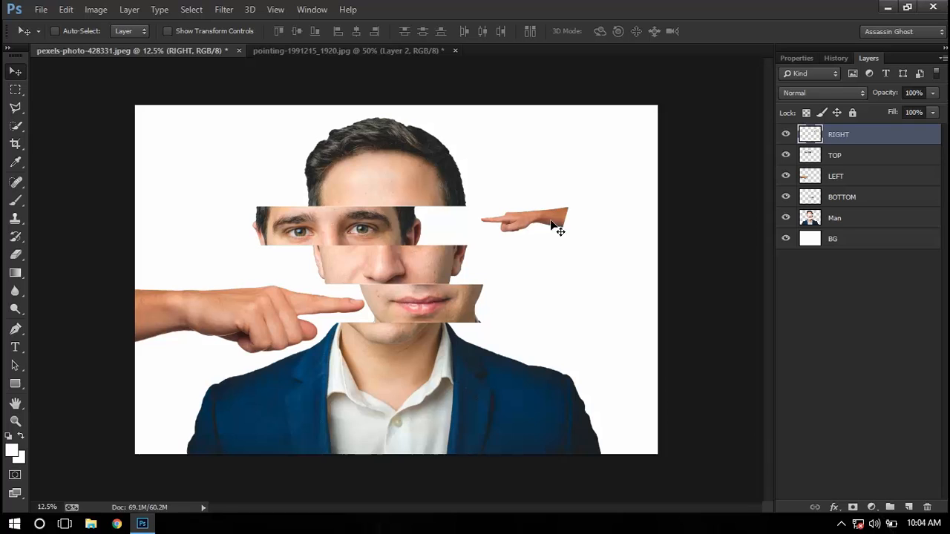
pyautogui.moveTo(540, 225)
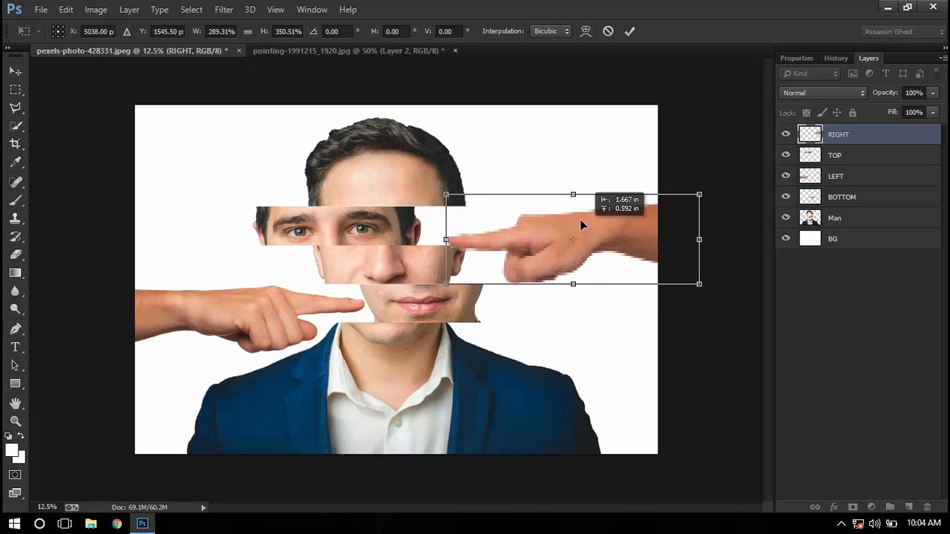
# Scale up the RIGHT hand at the right edge touching the upper strip, then select BOTTOM.
pyautogui.moveTo(582, 225); pyautogui.dragTo(572, 214)
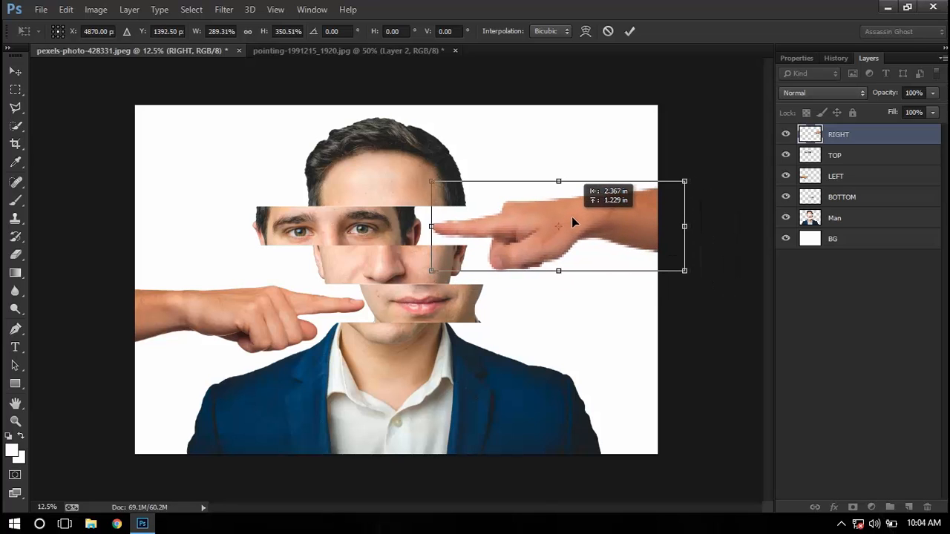
pyautogui.press('Return')
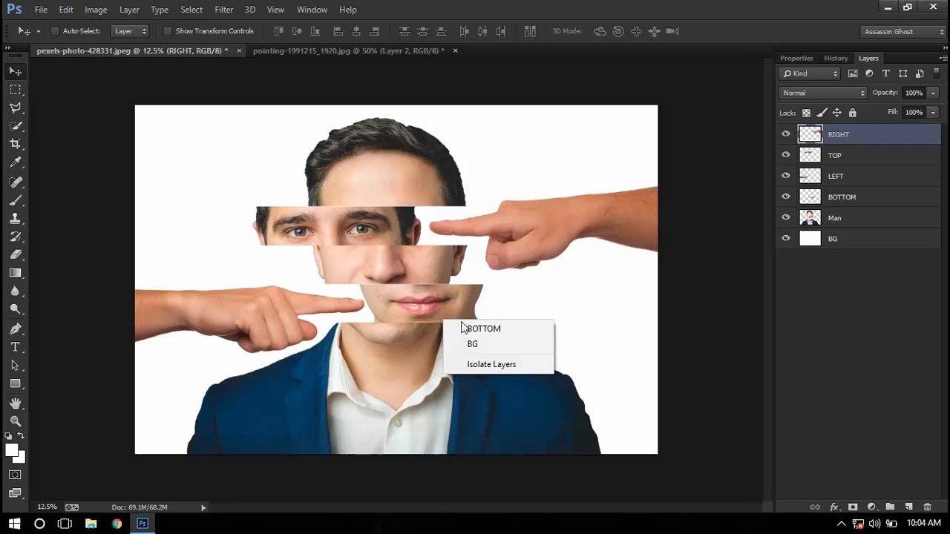
pyautogui.click(484, 328)
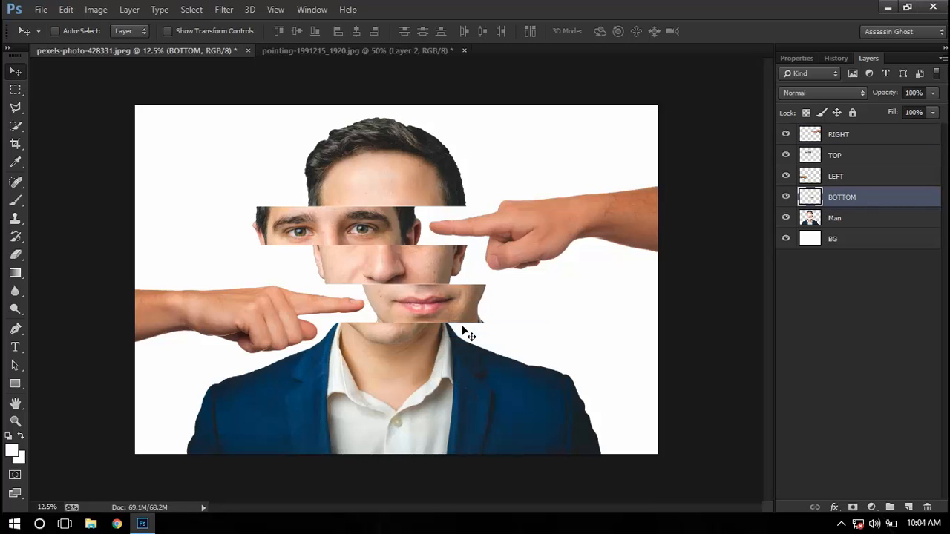